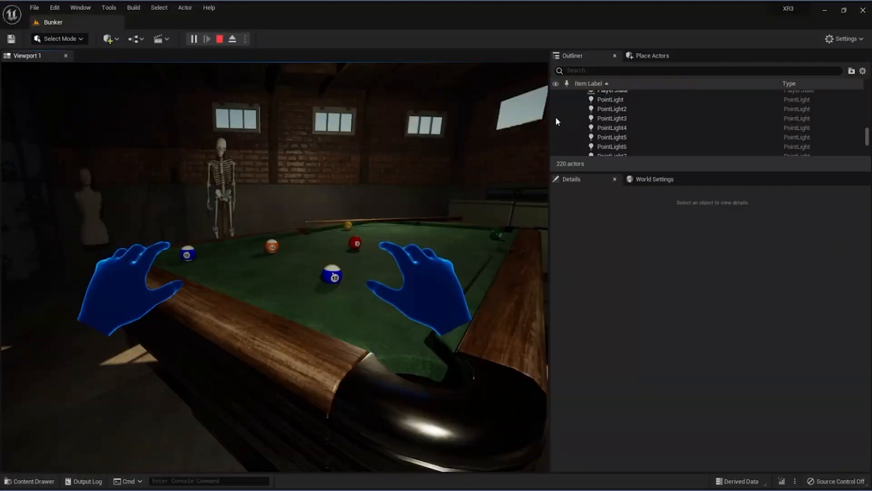
{"action": "mouse_move", "coordinate": [707, 300]}
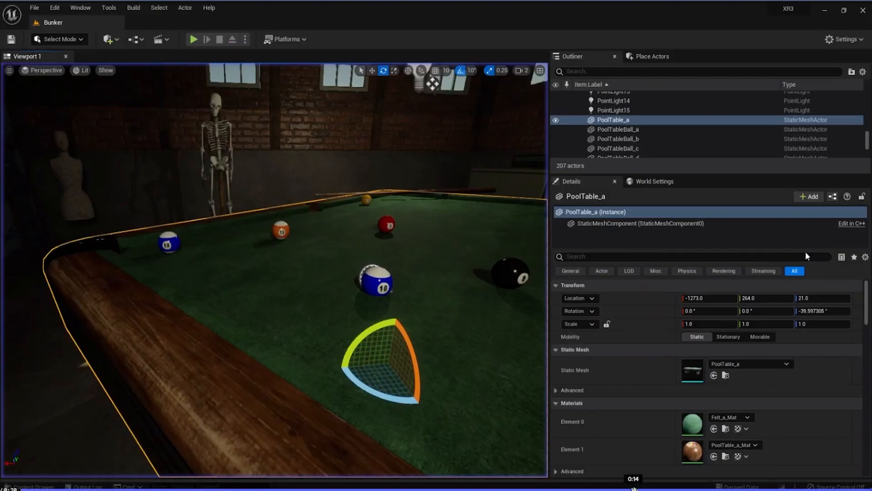
Stop the play session, inspect PoolTable_a's Details, and relaunch the VR simulation.
{"action": "left_click", "coordinate": [194, 39]}
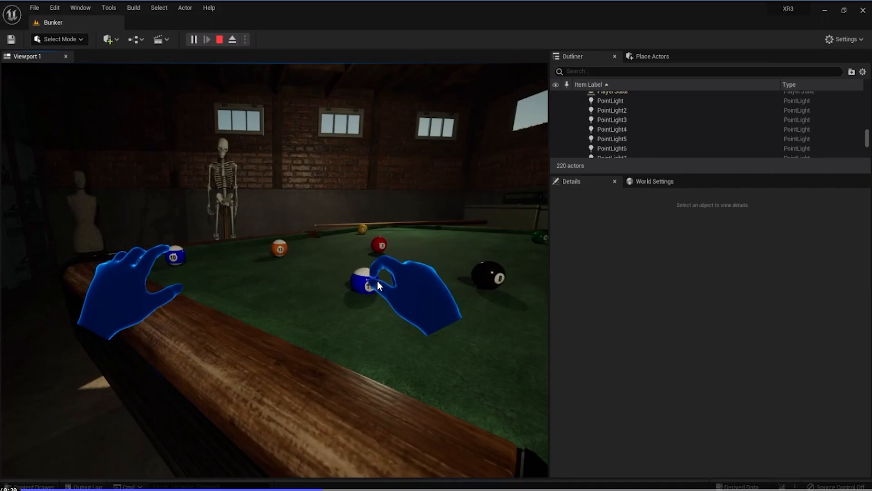
{"action": "mouse_move", "coordinate": [191, 480]}
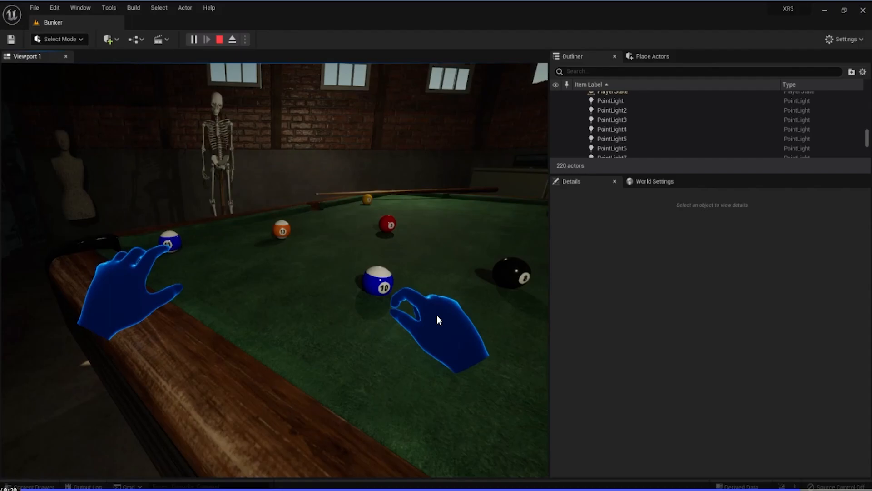
{"action": "mouse_move", "coordinate": [780, 335]}
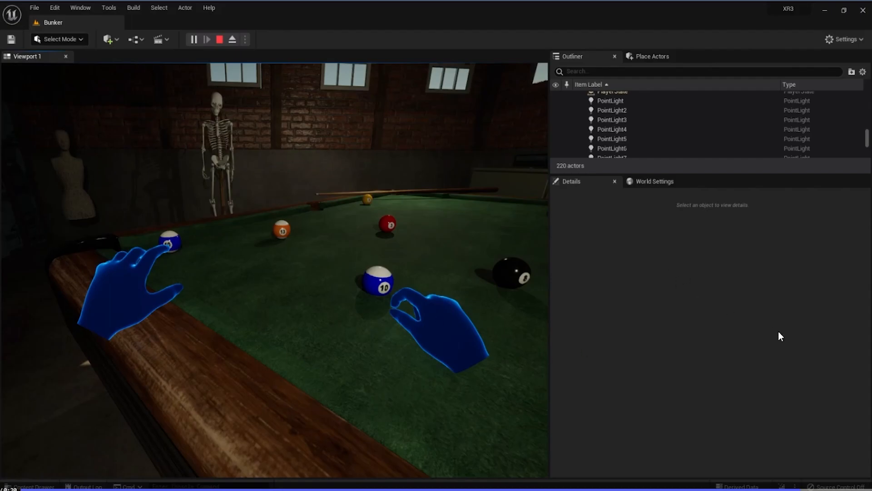